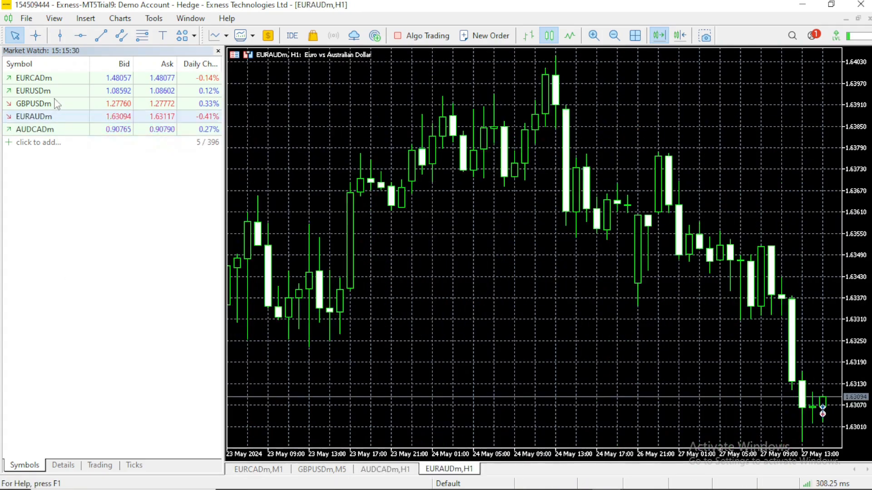
Step: Add a EURUSDm hourly chart from Market Watch, hide the watch list, and show the EURCADm M1 chart
{"action": "right_click", "coordinate": [32, 103]}
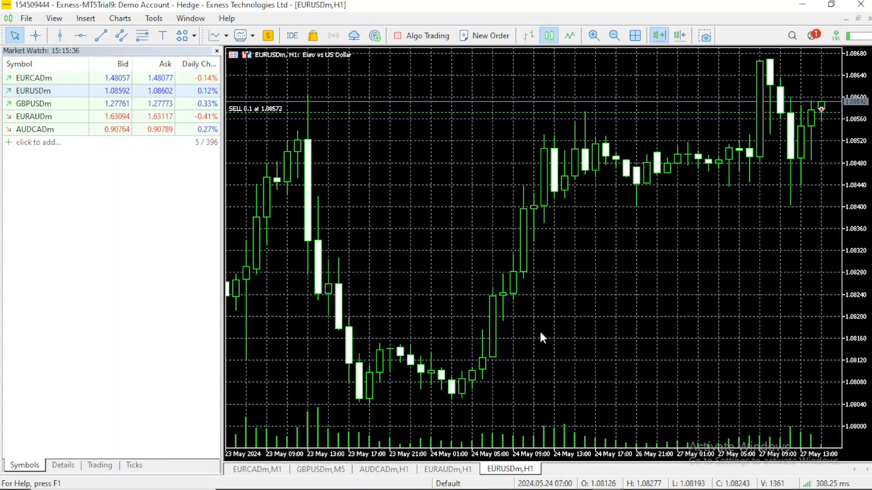
{"action": "mouse_move", "coordinate": [650, 174]}
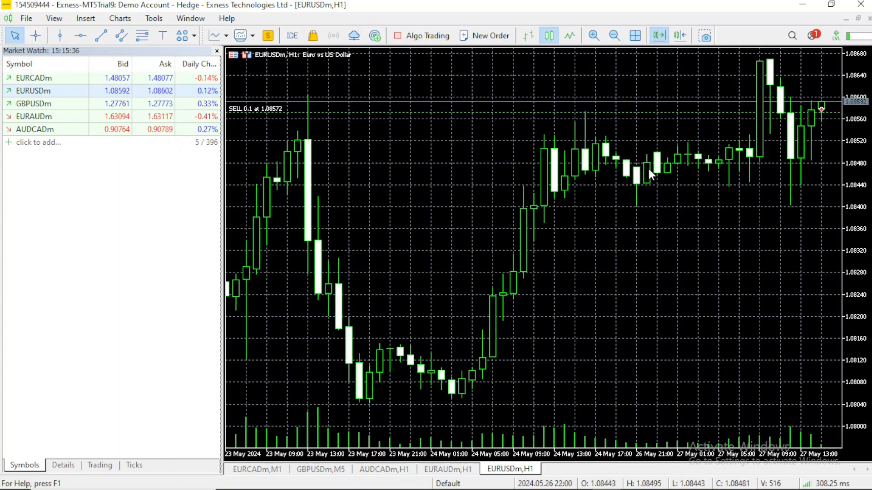
{"action": "left_click", "coordinate": [217, 49]}
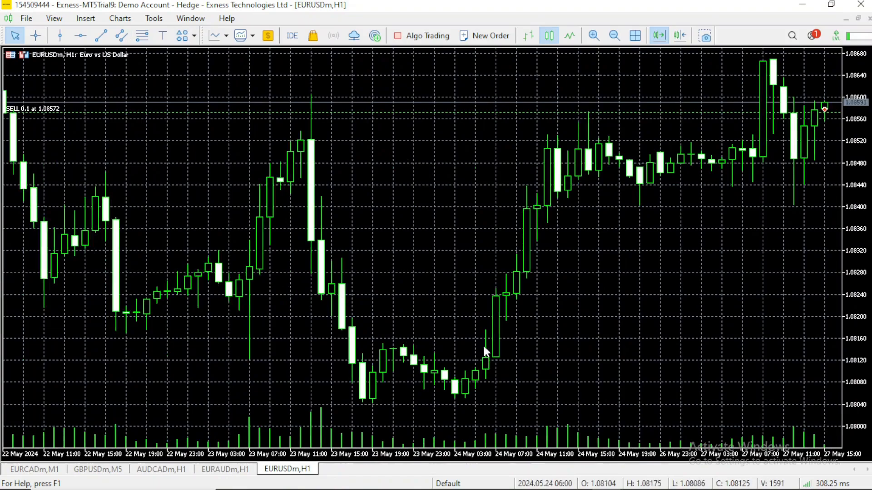
{"action": "left_click", "coordinate": [34, 469]}
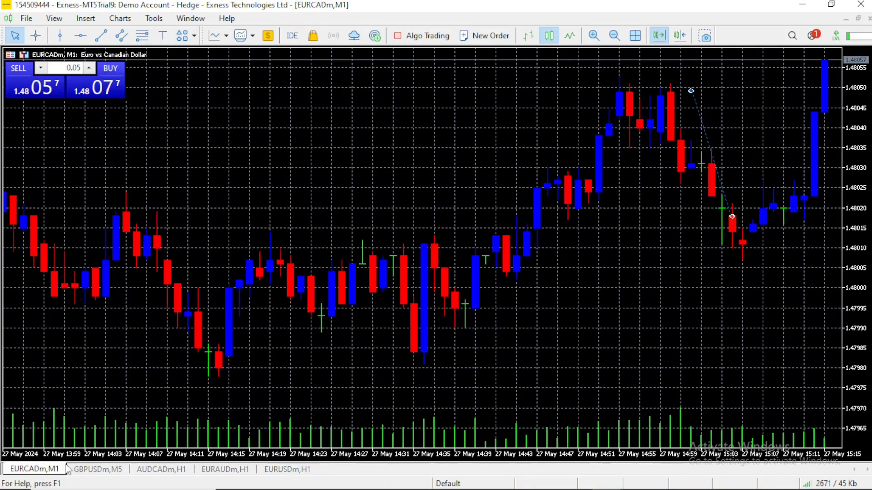
{"action": "mouse_move", "coordinate": [528, 153]}
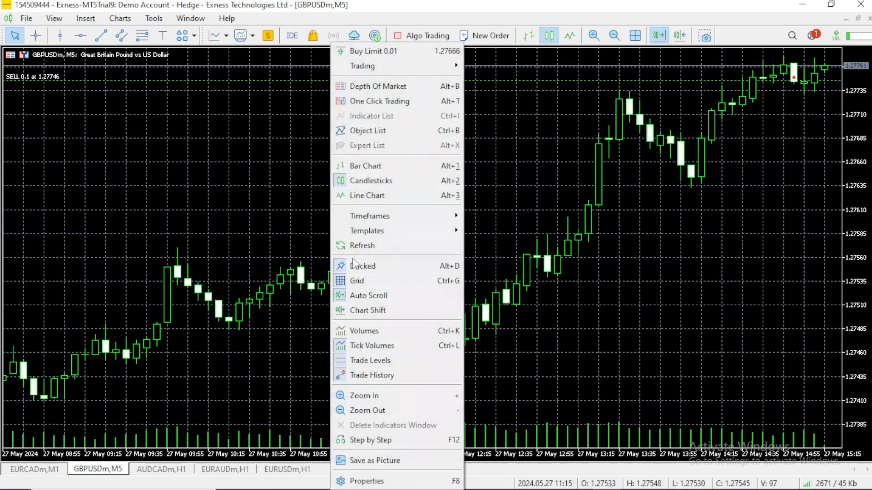
{"action": "left_click", "coordinate": [366, 481]}
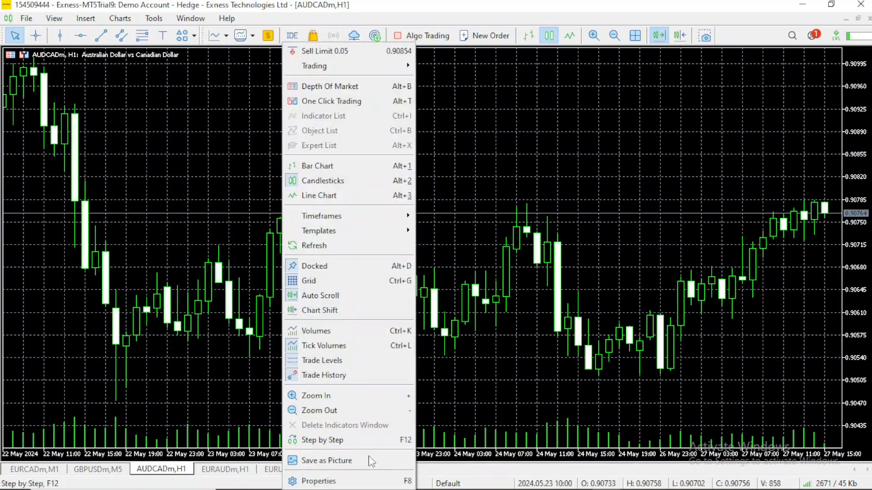
{"action": "left_click", "coordinate": [318, 482]}
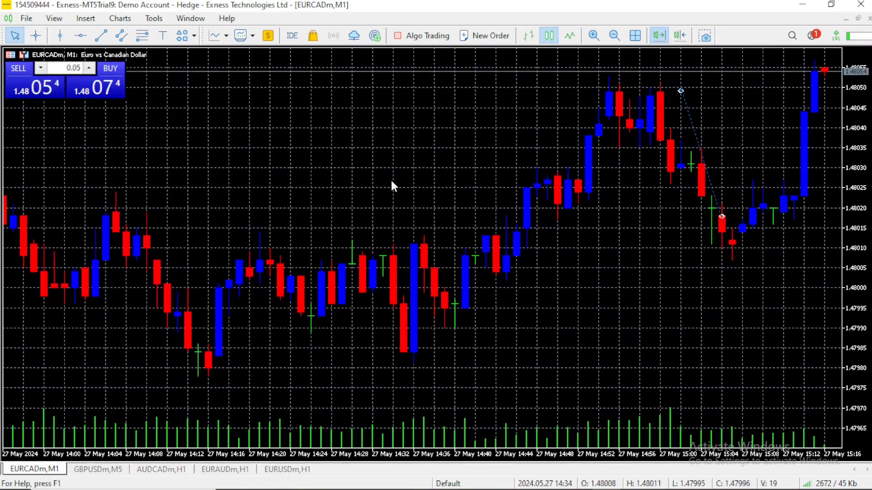
{"action": "mouse_move", "coordinate": [317, 138]}
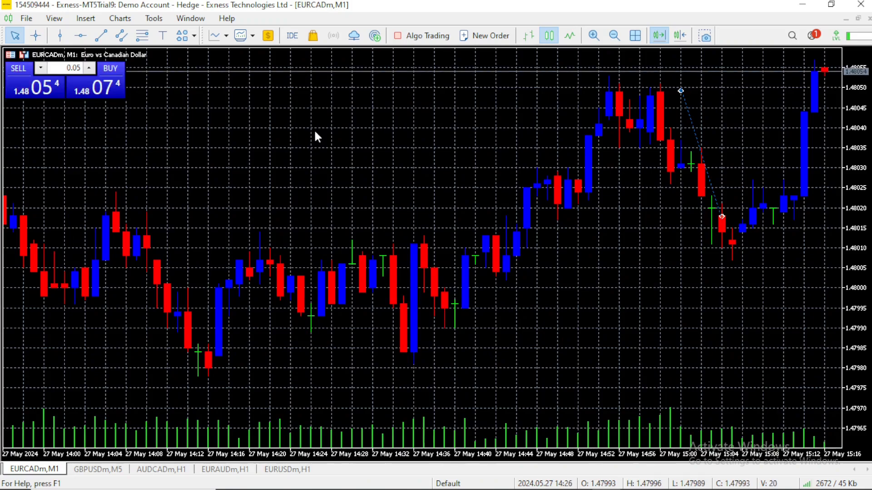
Step: Save the EURCADm chart's blue/red candle look as a template named EASY
{"action": "right_click", "coordinate": [316, 138]}
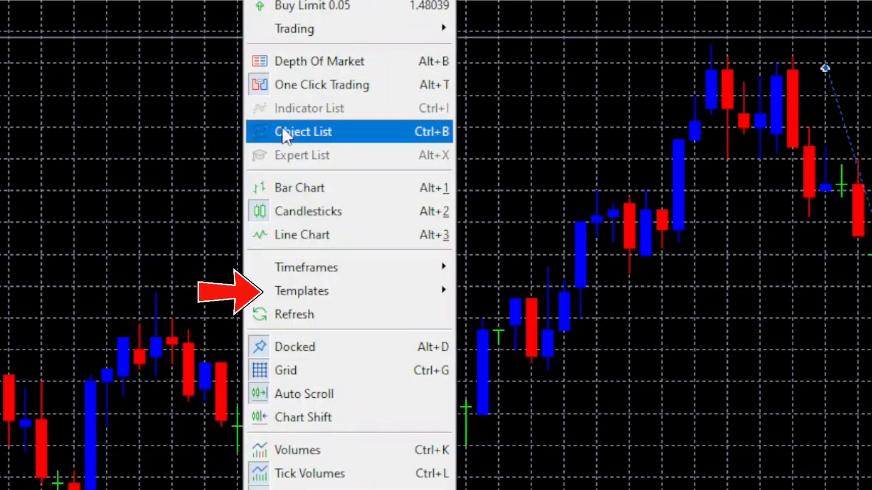
{"action": "mouse_move", "coordinate": [311, 265]}
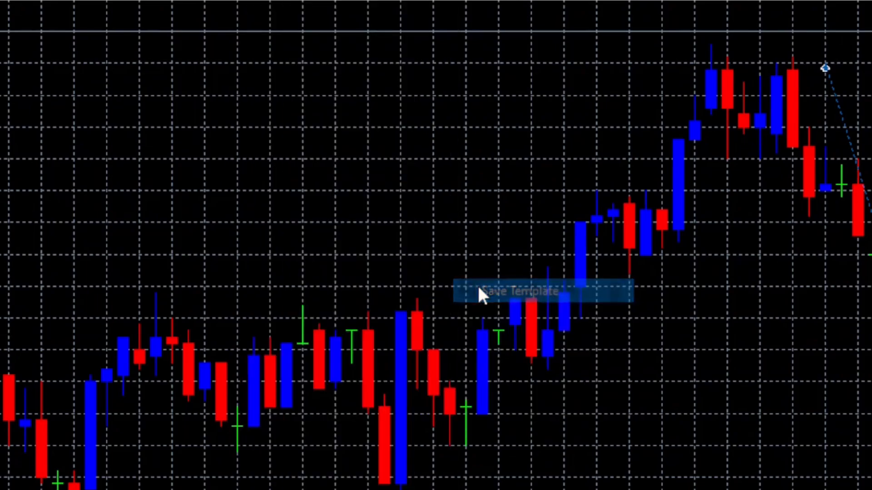
{"action": "left_click", "coordinate": [519, 292]}
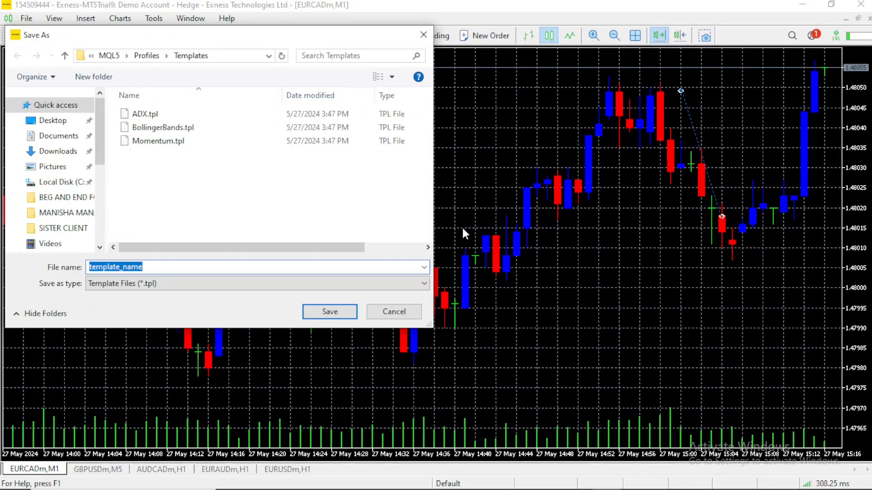
{"action": "type", "text": "EASY"}
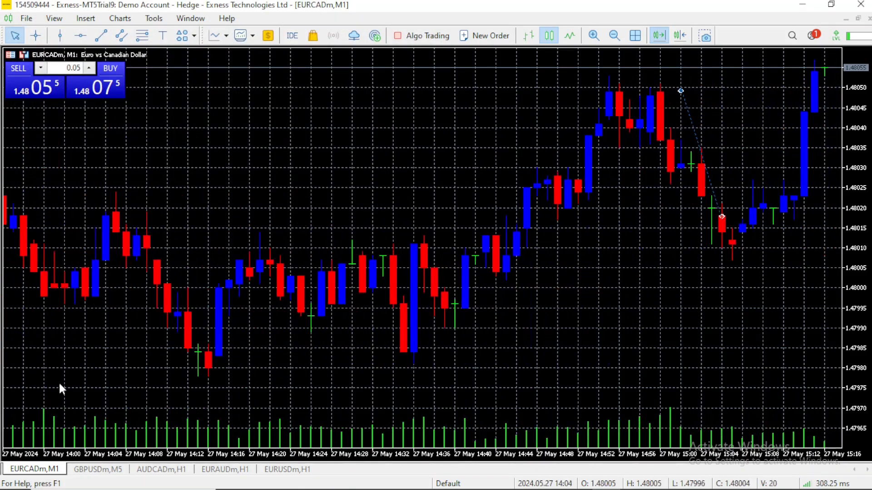
Step: Apply the EASY template to the GBPUSDm five-minute chart
{"action": "left_click", "coordinate": [98, 468]}
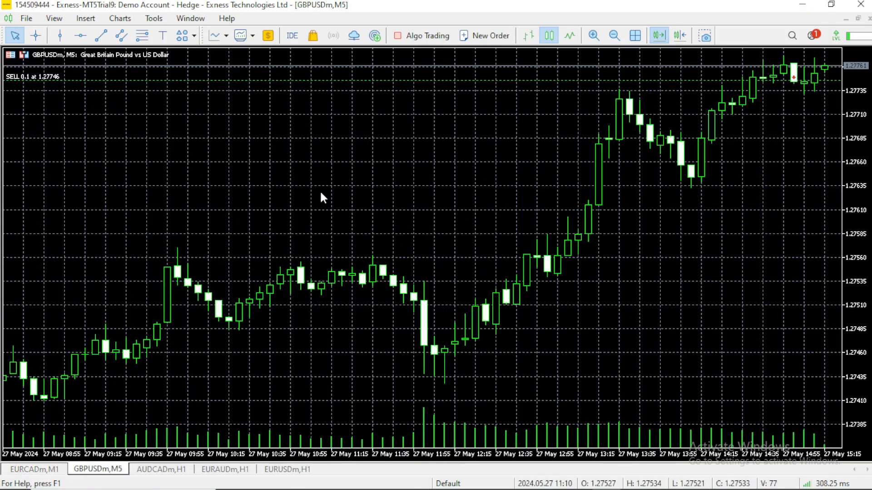
{"action": "mouse_move", "coordinate": [438, 149]}
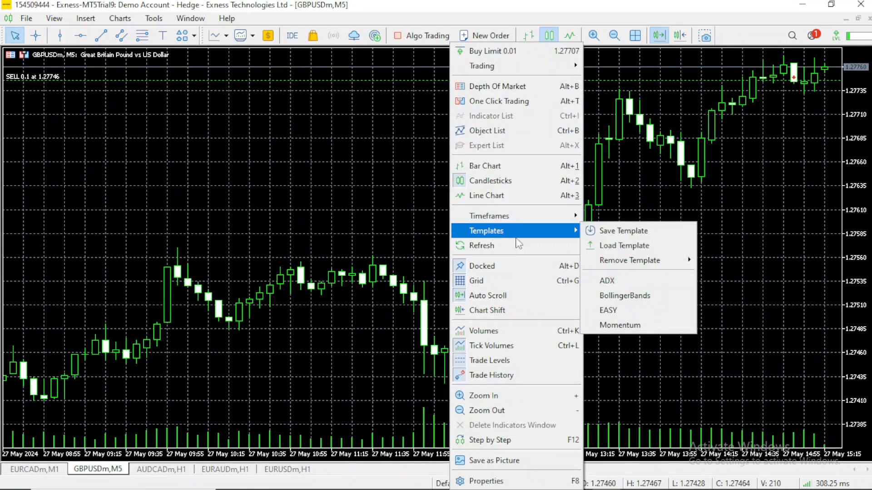
{"action": "mouse_move", "coordinate": [582, 237]}
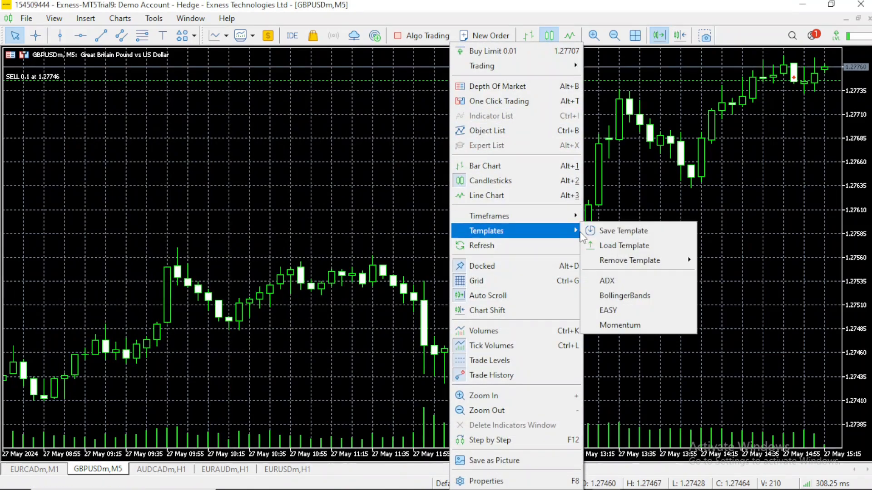
{"action": "mouse_move", "coordinate": [617, 310]}
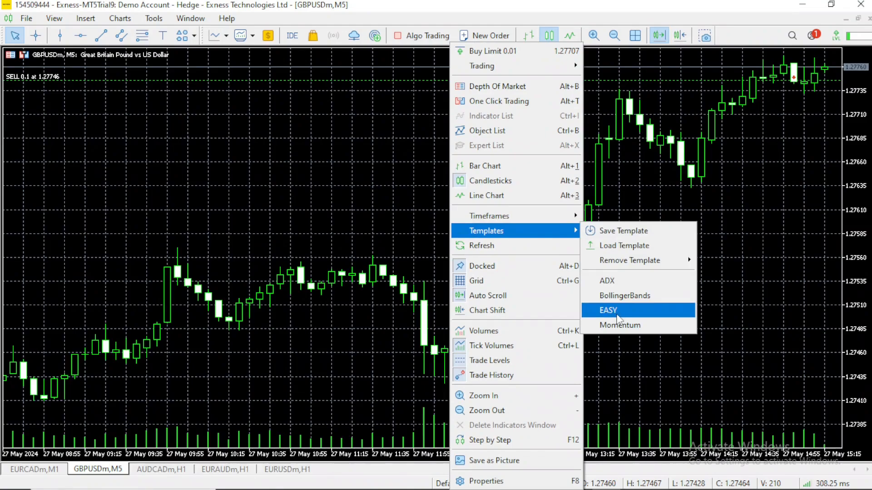
{"action": "left_click", "coordinate": [608, 310]}
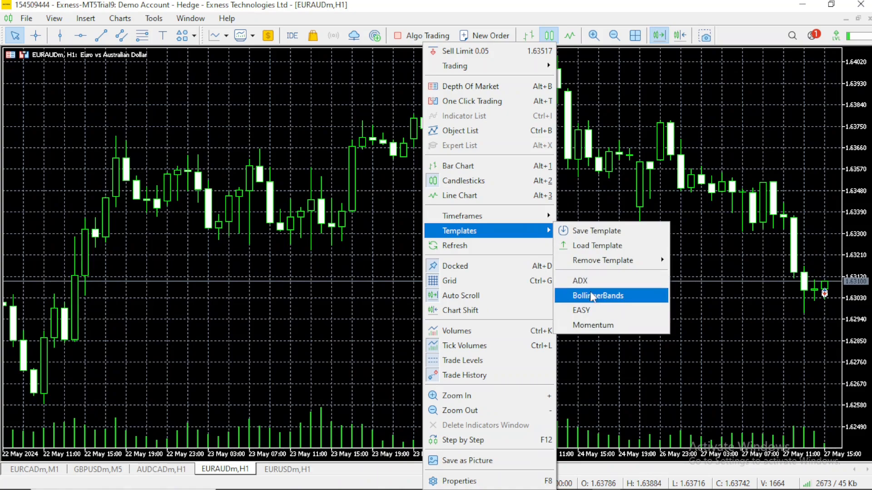
Step: Apply the EASY template to the EURAUDm and EURUSDm hourly charts
{"action": "left_click", "coordinate": [287, 469]}
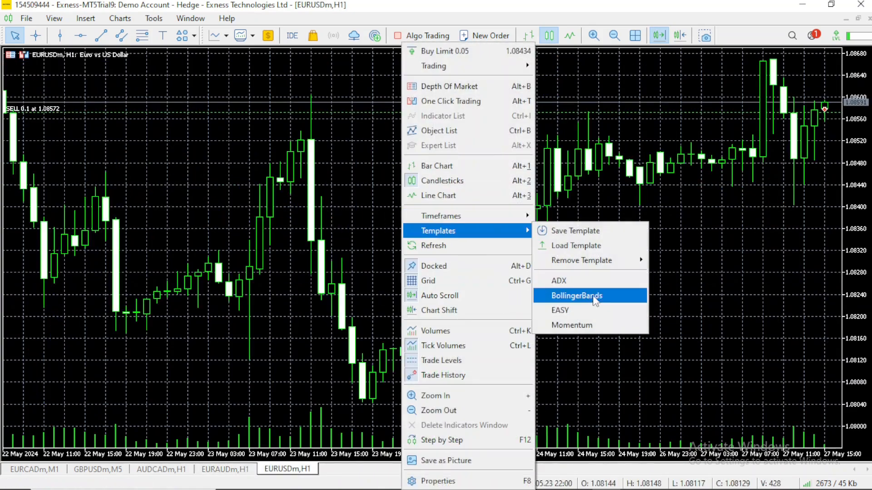
{"action": "left_click", "coordinate": [575, 296]}
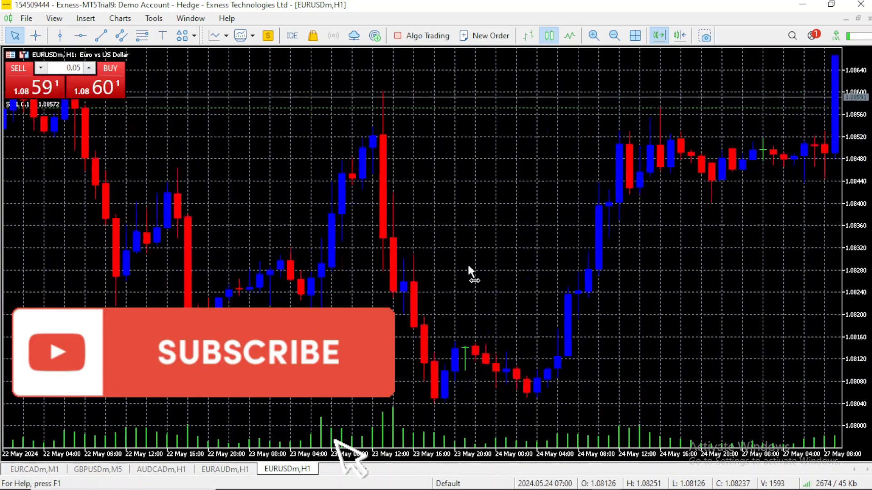